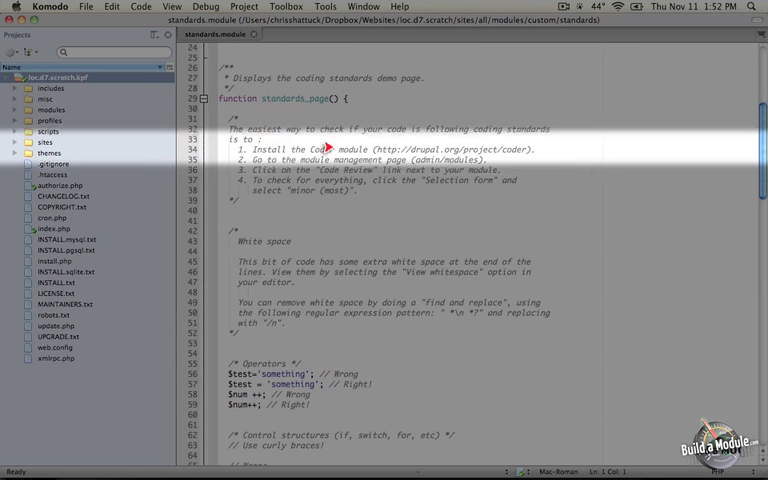
{"action": "mouse_move", "coordinate": [390, 148]}
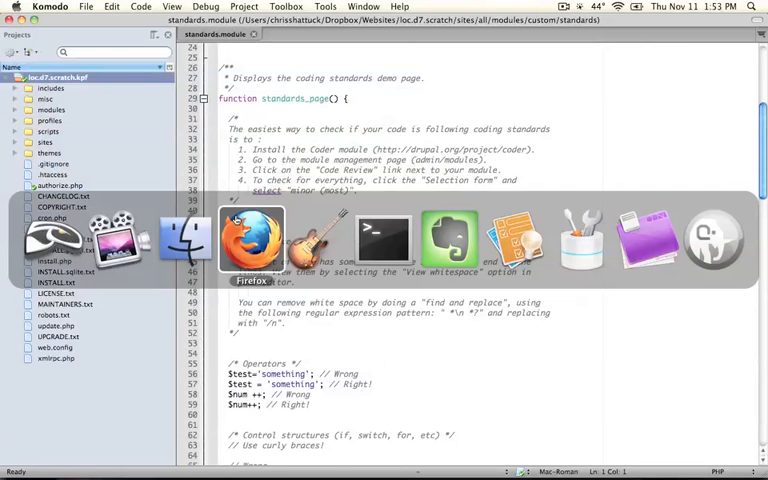
Show the Code Review report for the Standards module, listing its four normal warnings.
{"action": "left_click", "coordinate": [252, 240]}
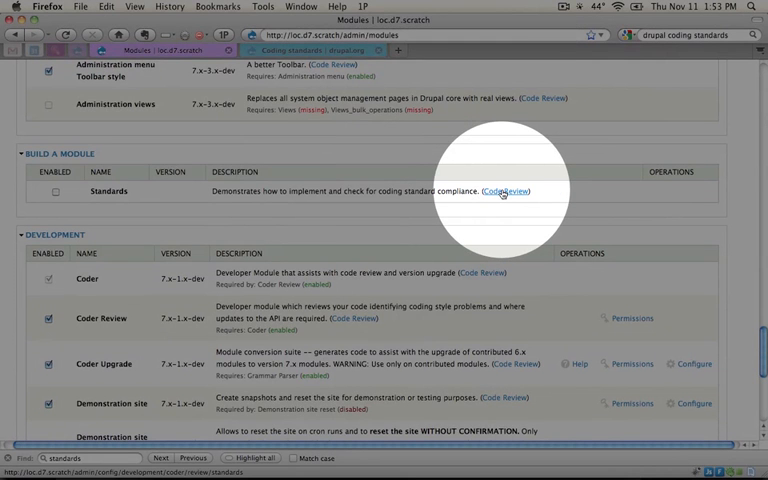
{"action": "left_click", "coordinate": [500, 192]}
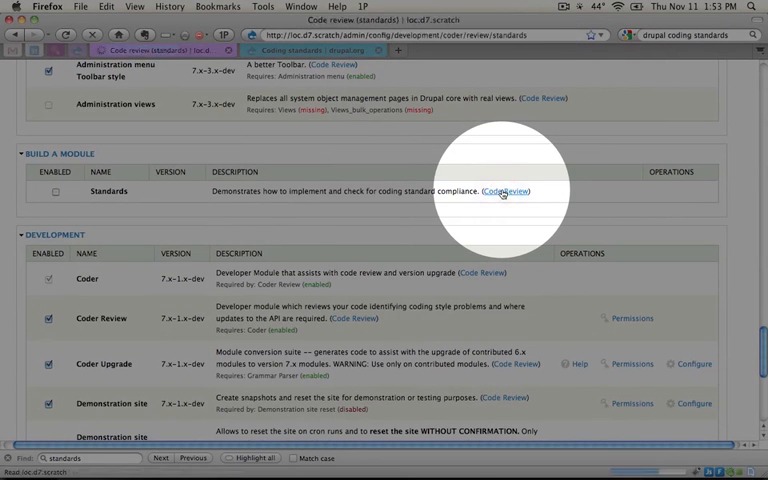
{"action": "left_click", "coordinate": [508, 192]}
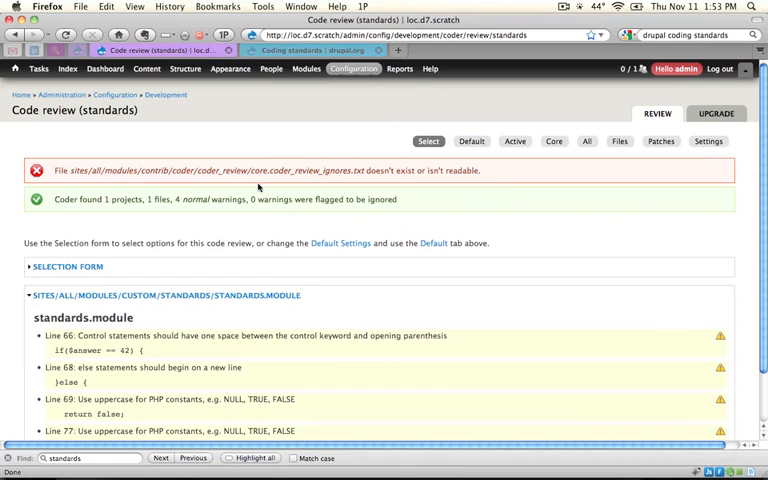
Scroll down the report toward the Selection Form options.
{"action": "scroll", "scroll_direction": "down", "scroll_amount": 3}
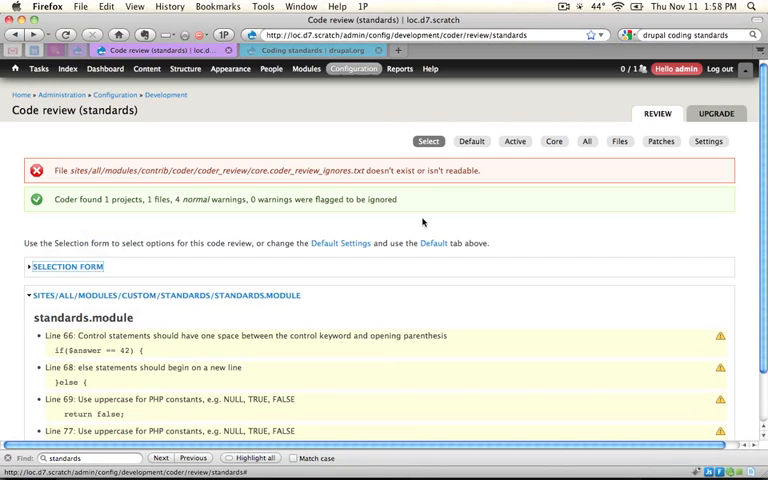
{"action": "mouse_move", "coordinate": [40, 268]}
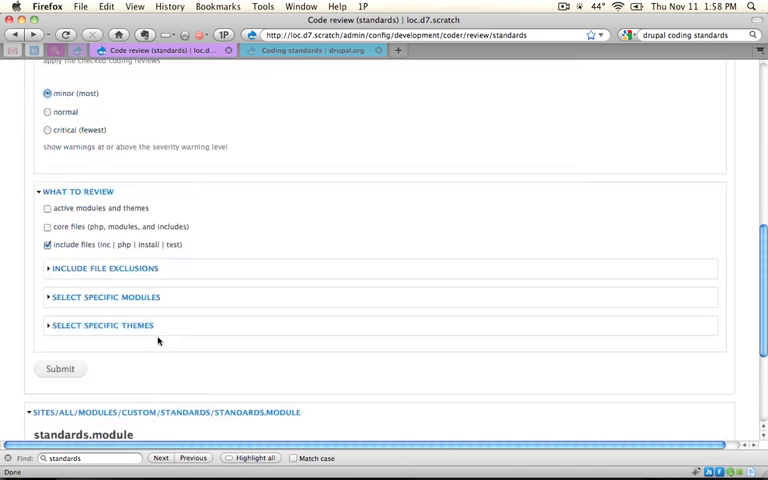
{"action": "scroll", "scroll_direction": "down", "scroll_amount": 3}
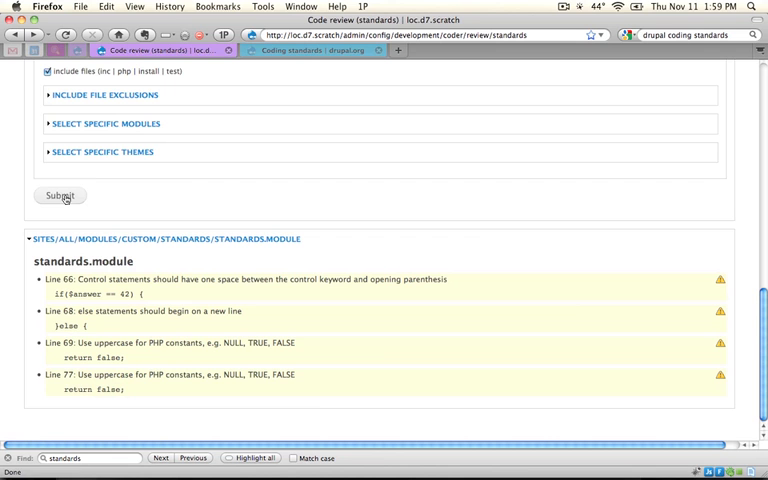
Submit the form and review the 43 minor trailing-space warnings alongside the four normal ones.
{"action": "left_click", "coordinate": [60, 194]}
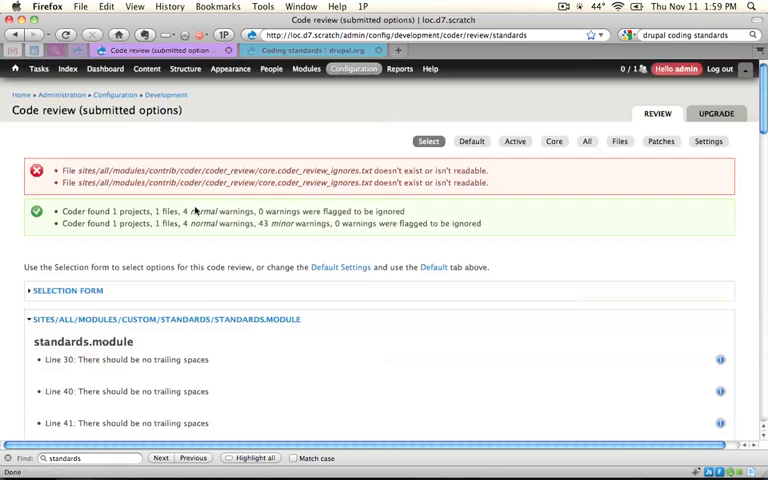
{"action": "scroll", "scroll_direction": "down", "scroll_amount": 3}
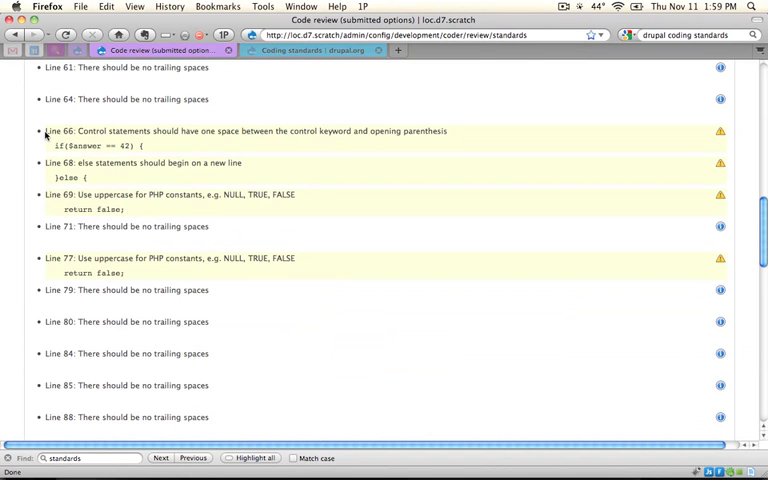
{"action": "scroll", "scroll_direction": "down", "scroll_amount": 3}
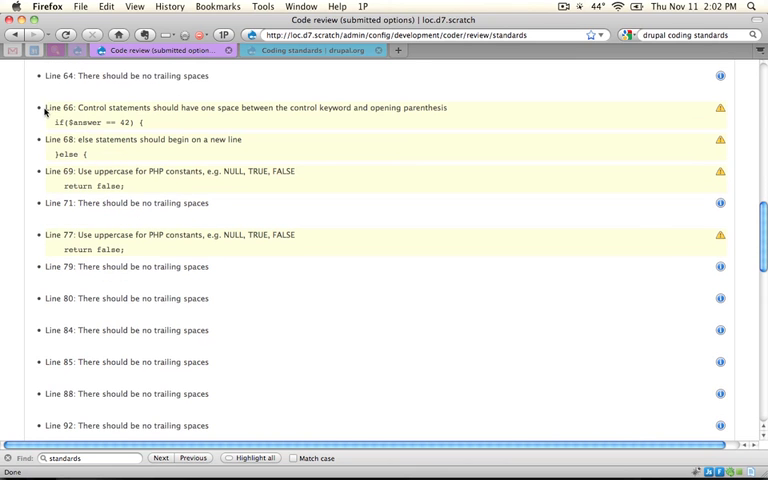